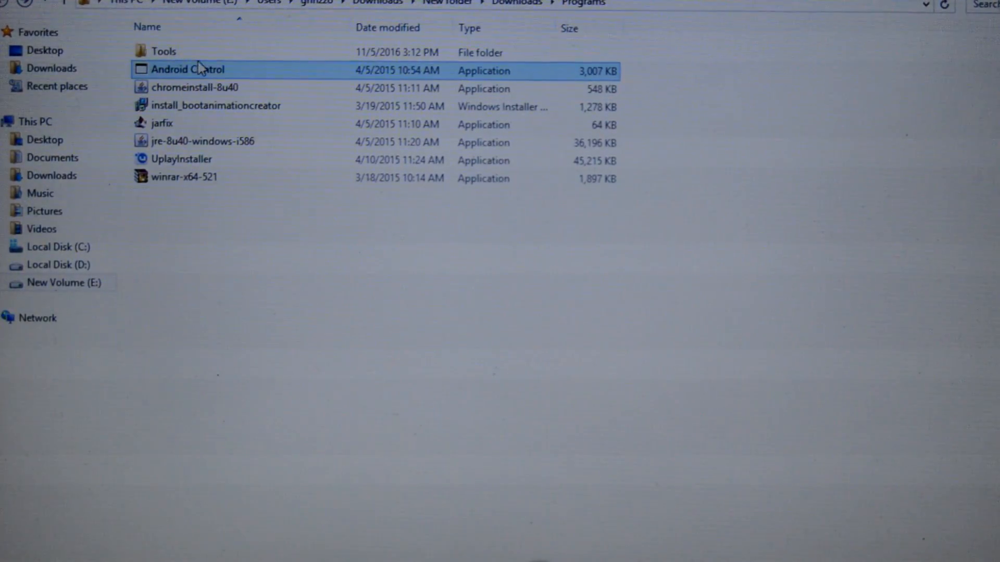
Launch Android Control and select the connected phone in the Droid@Screen device list
{"action": "right_click", "coordinate": [188, 69]}
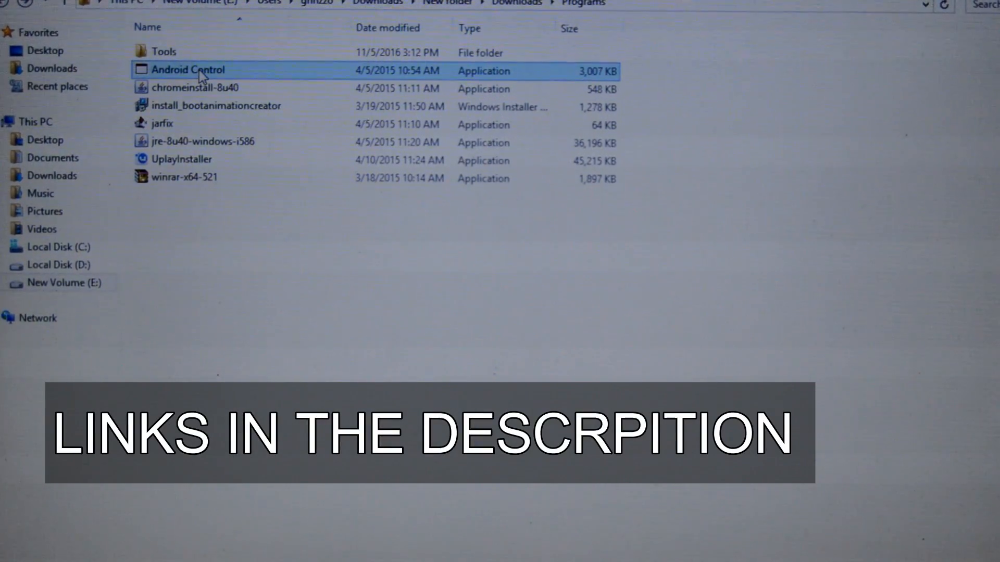
{"action": "double_click", "coordinate": [188, 70]}
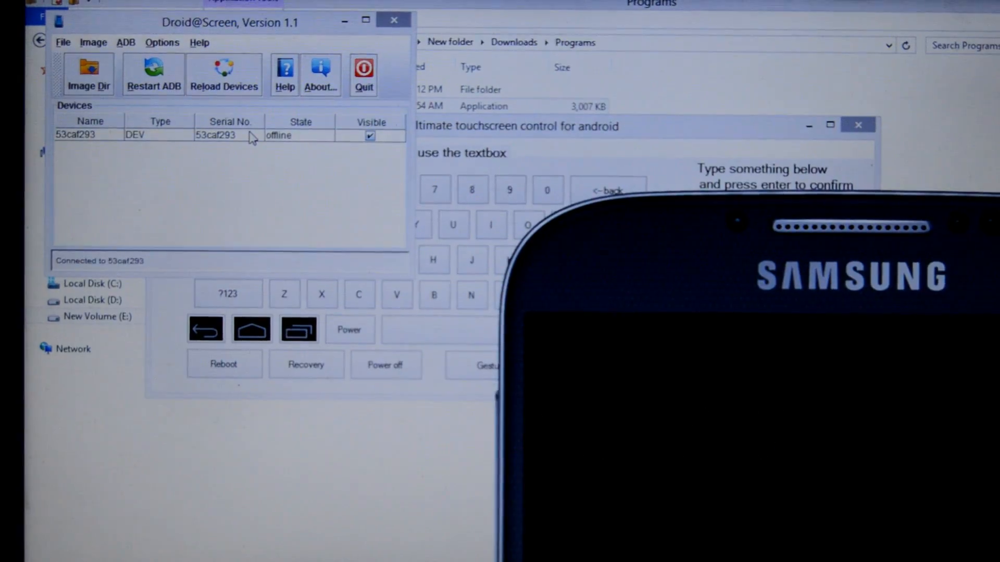
{"action": "left_click", "coordinate": [227, 75]}
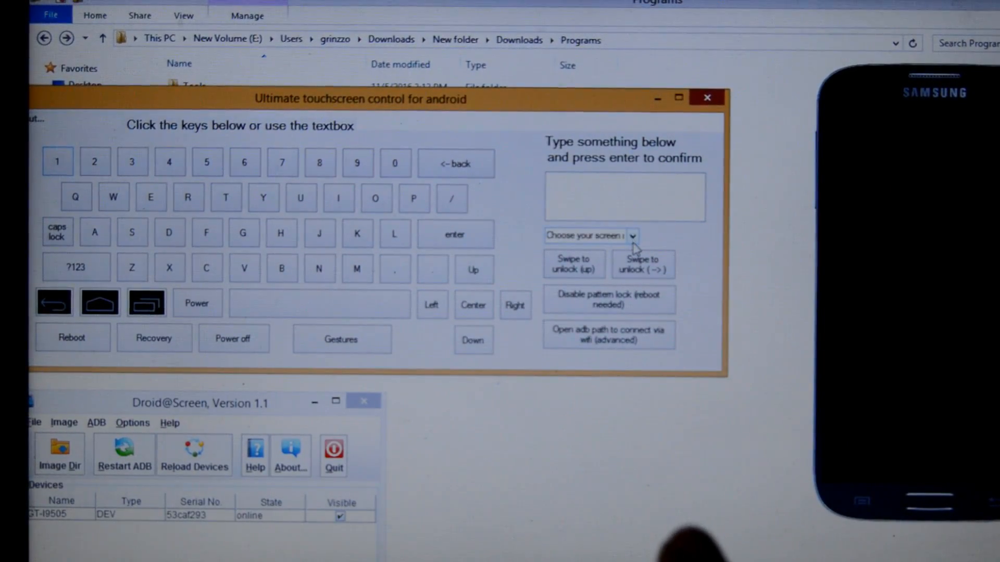
Choose 1080x1920 as the mirrored phone's screen resolution
{"action": "left_click", "coordinate": [631, 236]}
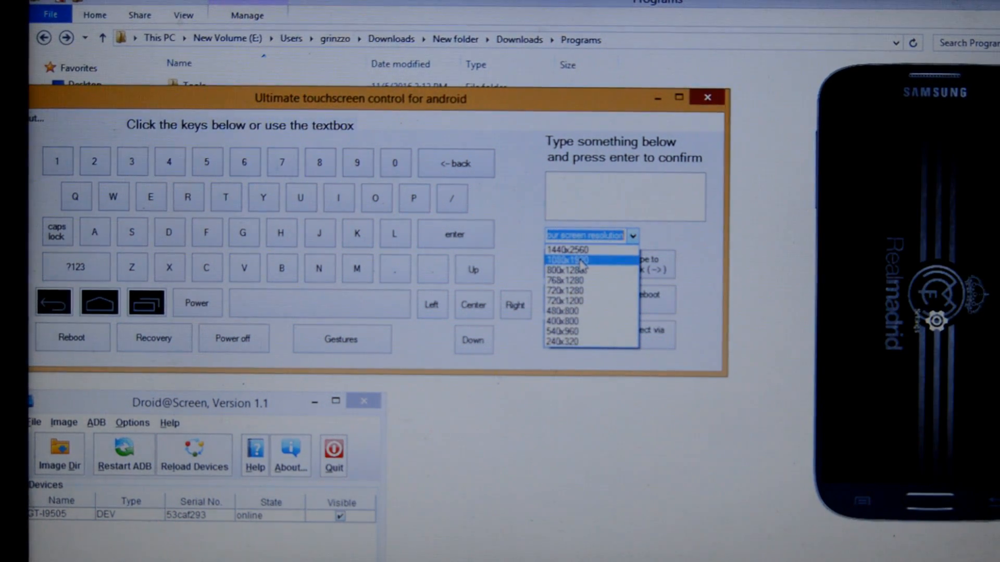
{"action": "left_click", "coordinate": [566, 261]}
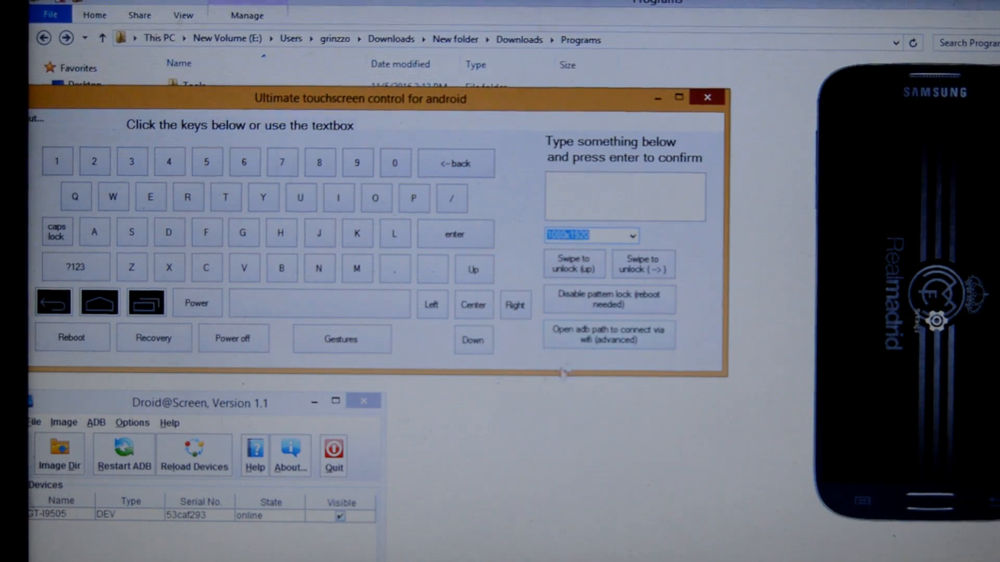
{"action": "mouse_move", "coordinate": [441, 365]}
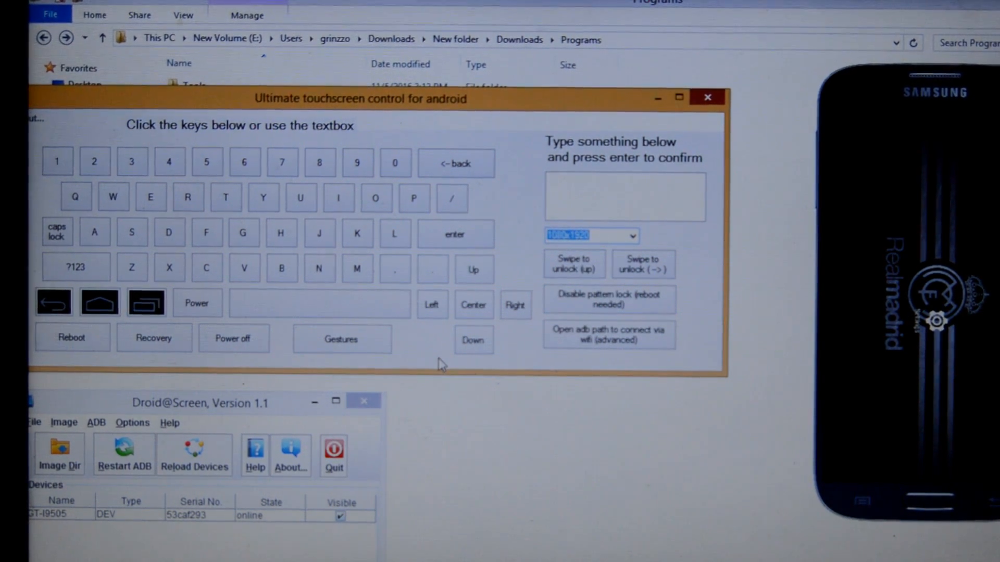
Bring up the Gestures window and set its resolution to 1080x1920
{"action": "left_click", "coordinate": [341, 339]}
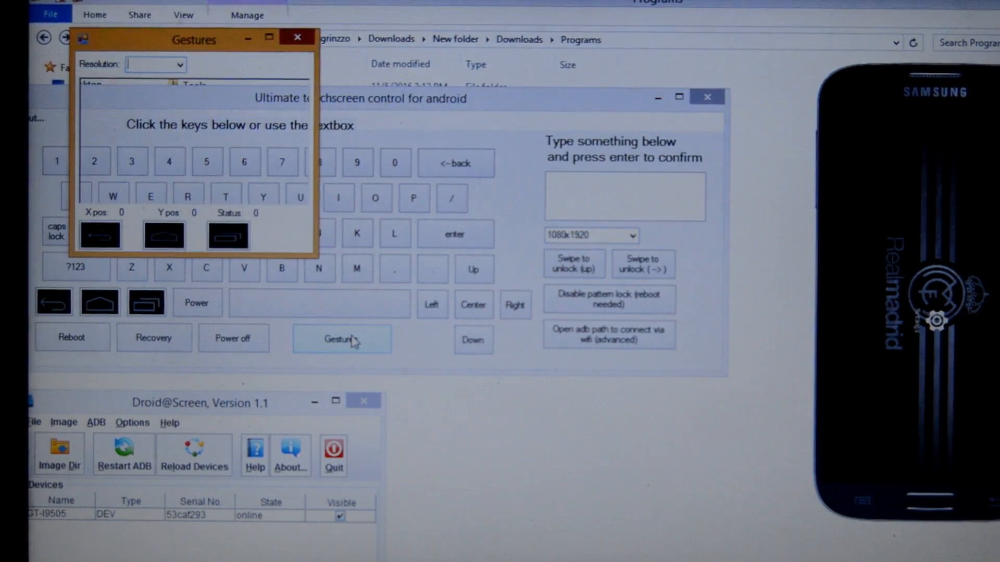
{"action": "left_click", "coordinate": [180, 63]}
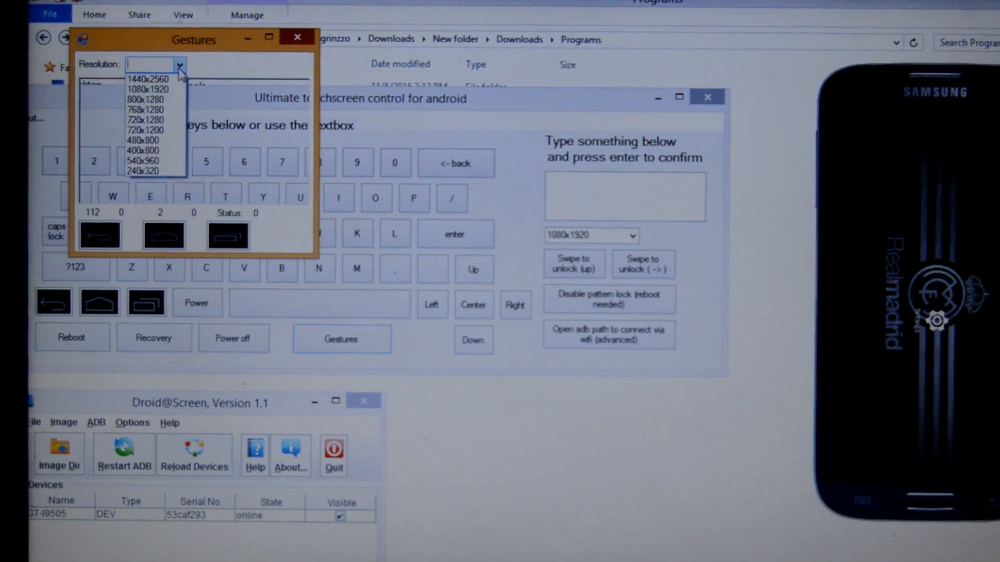
{"action": "left_click", "coordinate": [148, 89]}
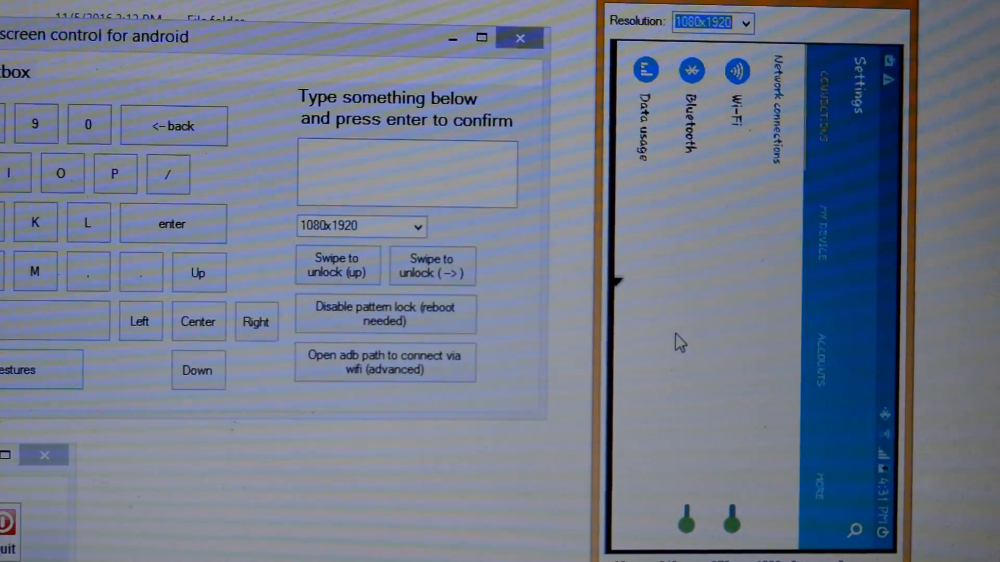
{"action": "mouse_move", "coordinate": [701, 236]}
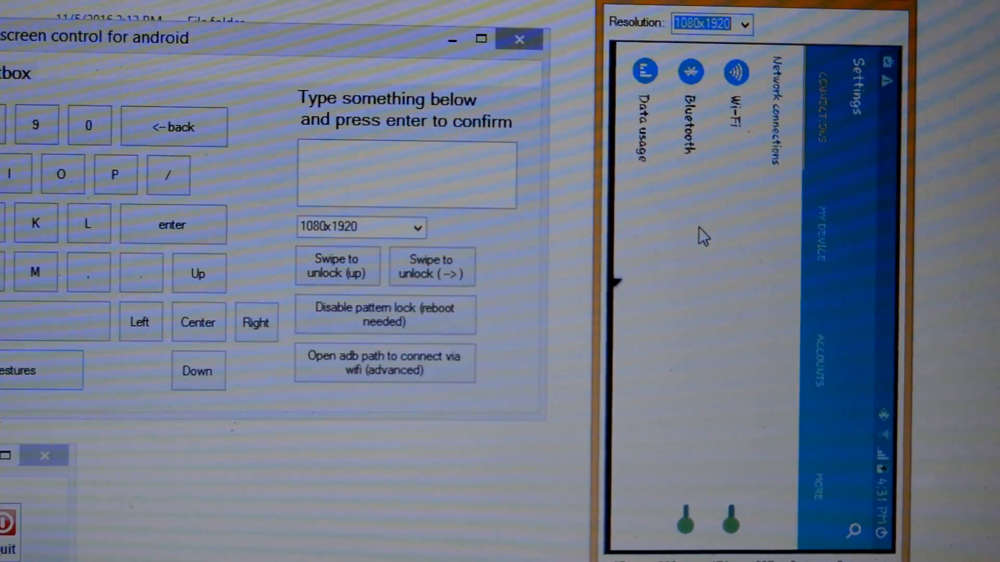
Show the phone's Bluetooth settings with the paired BT Optical Mouse listed
{"action": "left_click", "coordinate": [689, 71]}
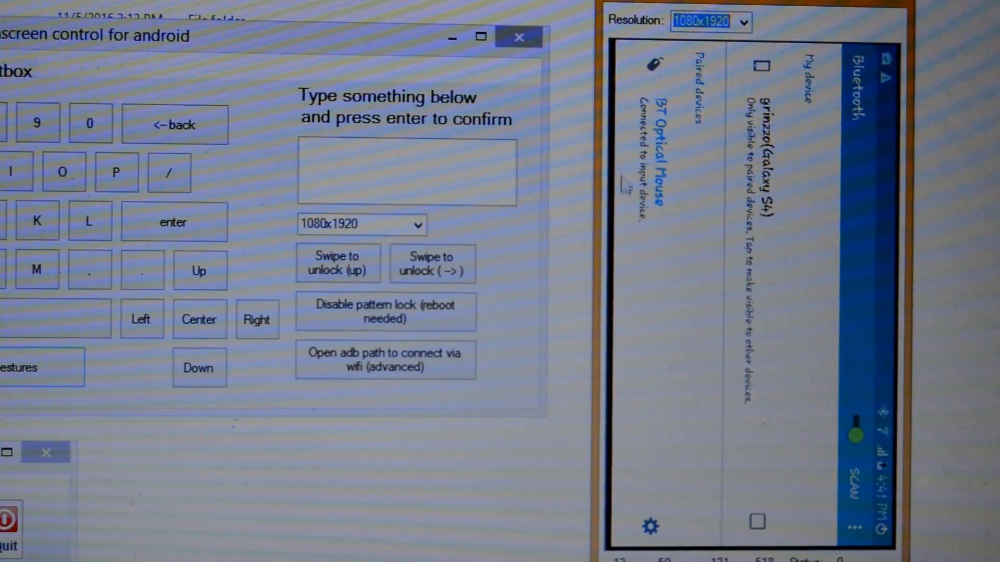